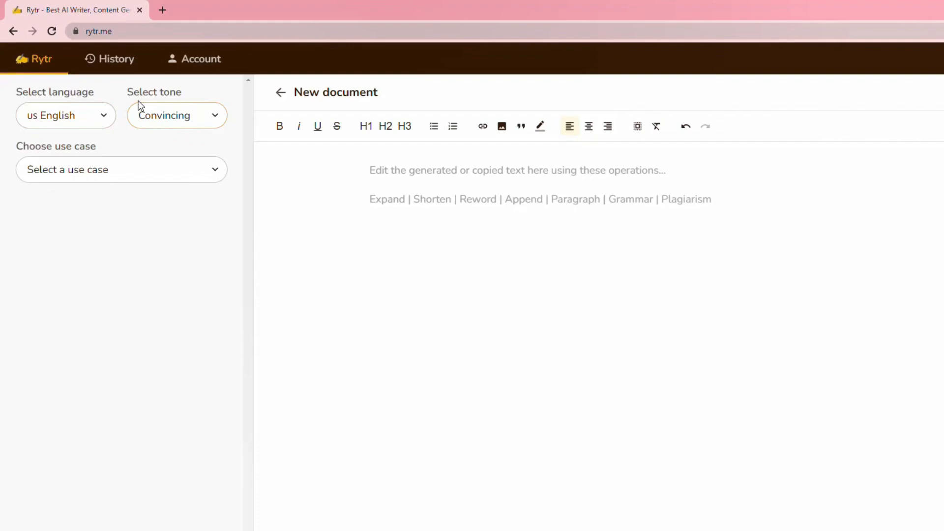
- Leave the empty Rytr document for the rytr.me landing page
left_click(175, 115)
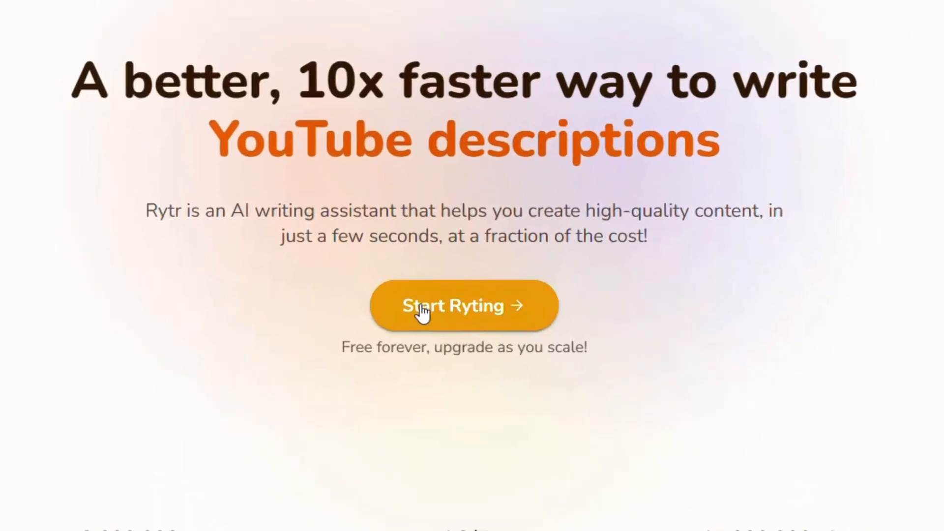
- Reach Rytr's login and sign-up page via Start Ryting
left_click(464, 305)
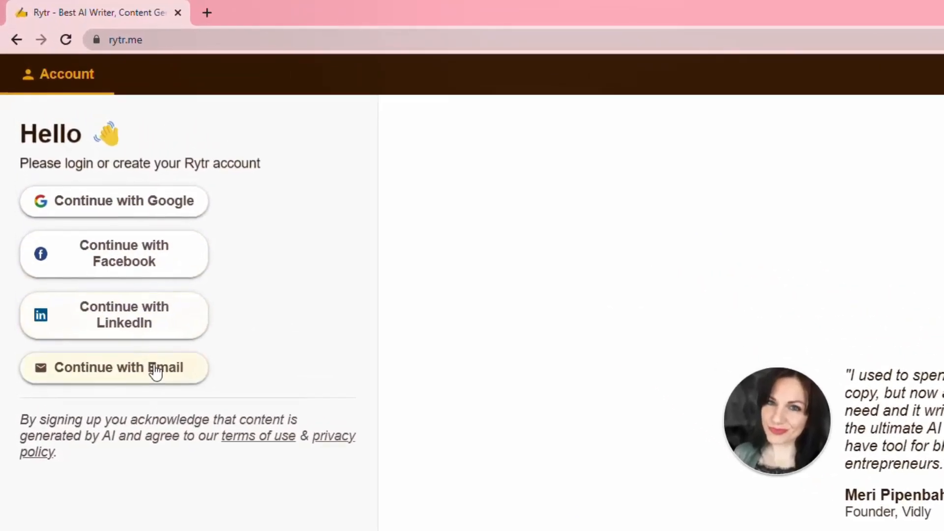
- Sign in to Rytr, landing on an empty document in US English with Convincing tone
left_click_drag(20, 161, 195, 162)
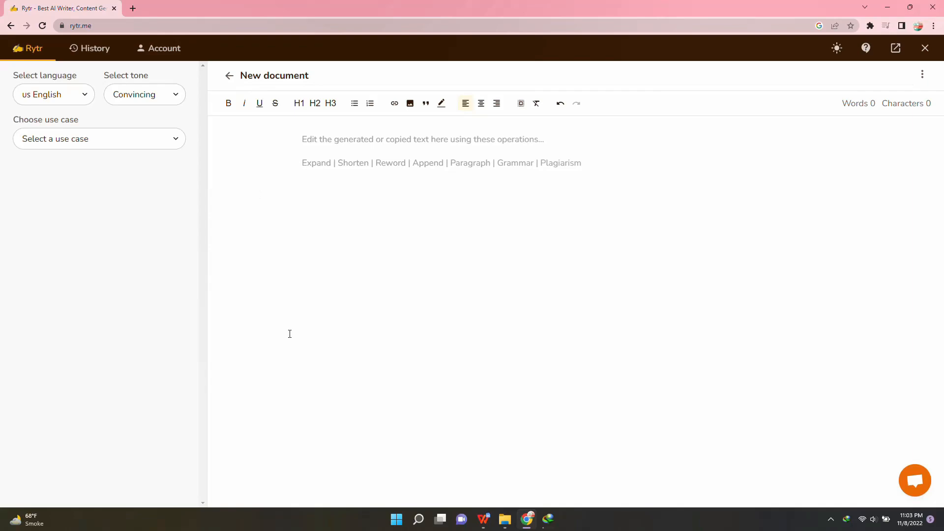
mouse_move(439, 483)
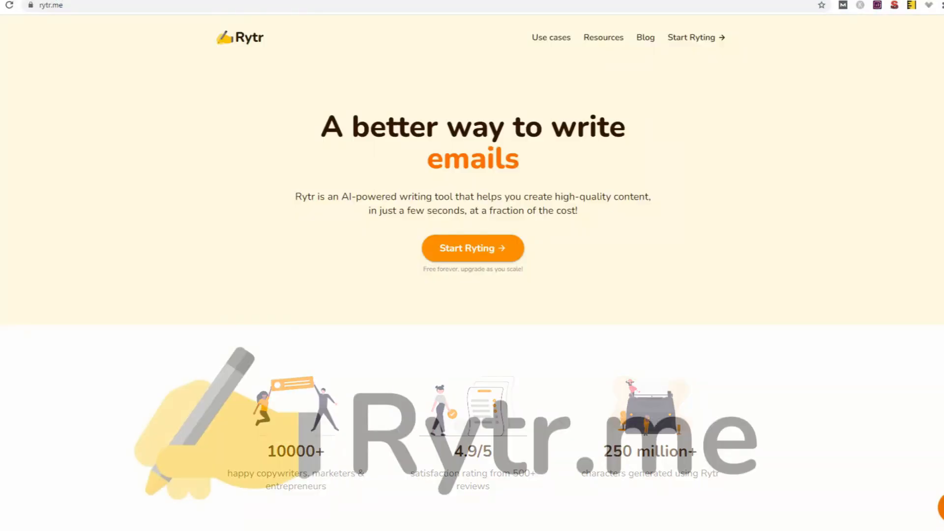
- Open the Rytr editor with Appreciative tone and Blog Section Writing use case
left_click(472, 248)
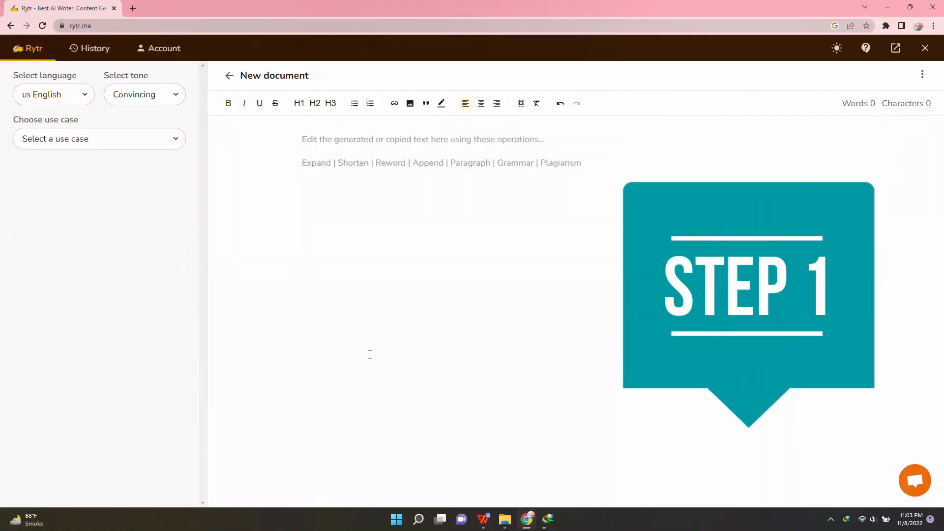
left_click(51, 94)
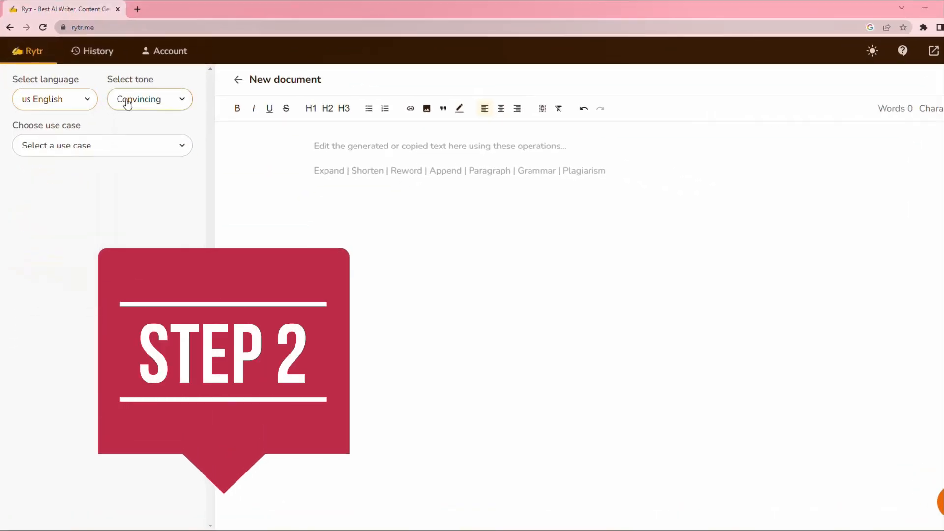
left_click(148, 99)
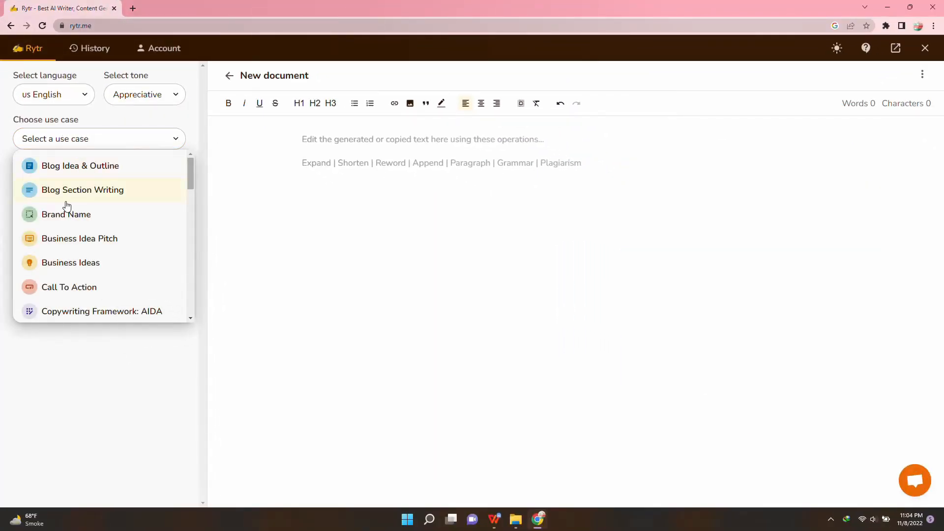
mouse_move(108, 238)
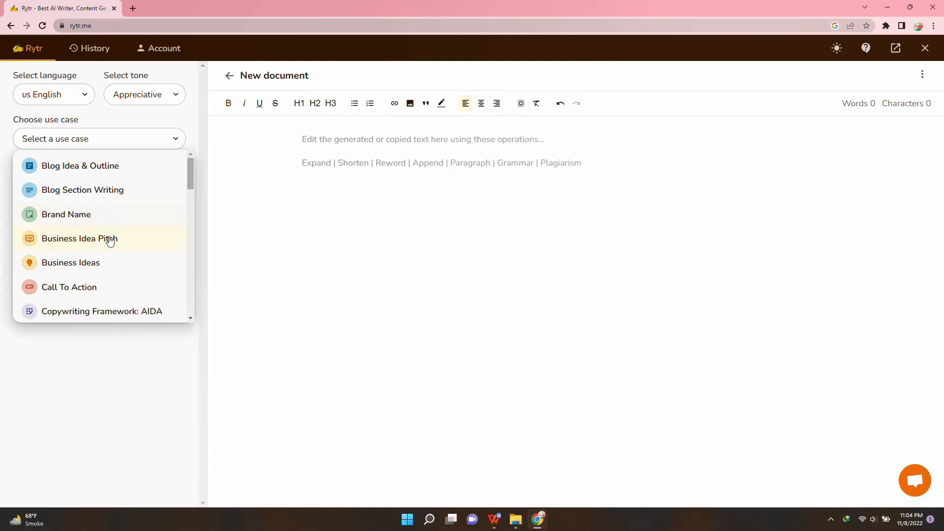
left_click(83, 190)
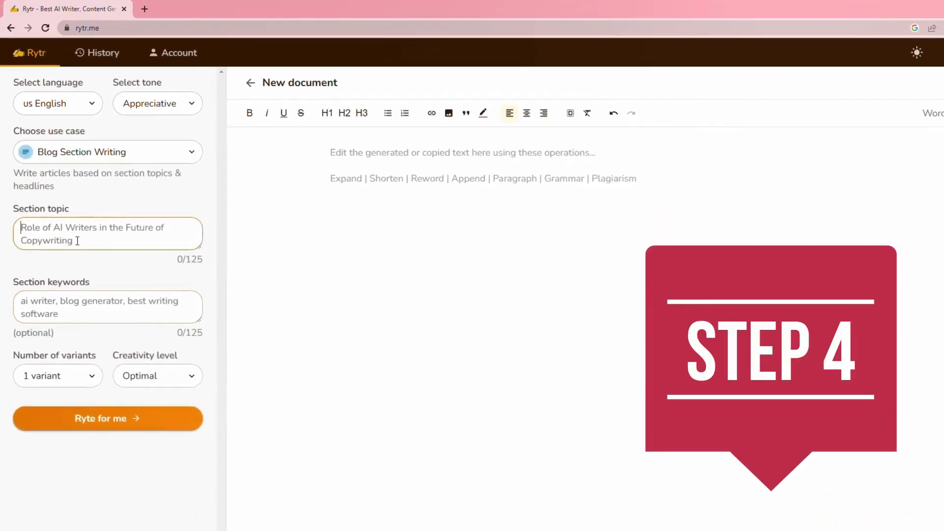
- Generate a 60-word weight-loss paragraph at High creativity and select it
left_click(108, 418)
type("weight lose, slim fit,")
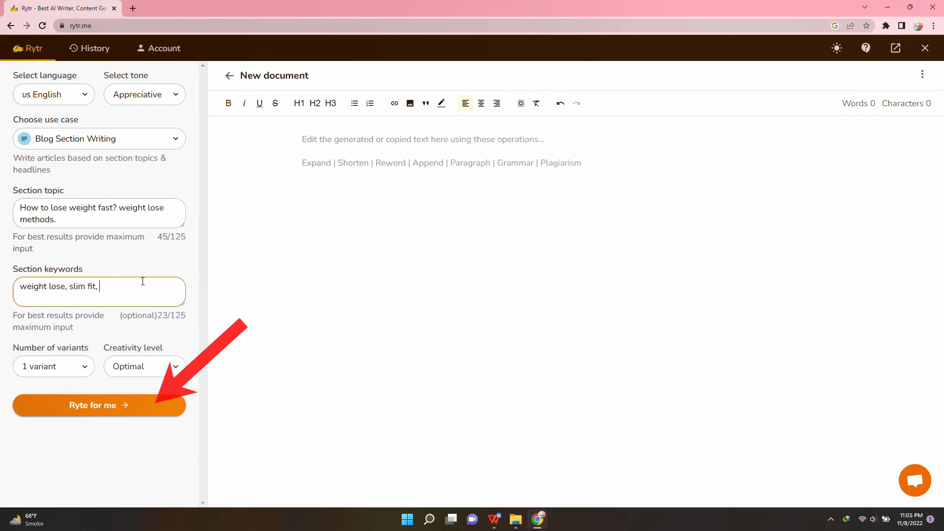
left_click(99, 404)
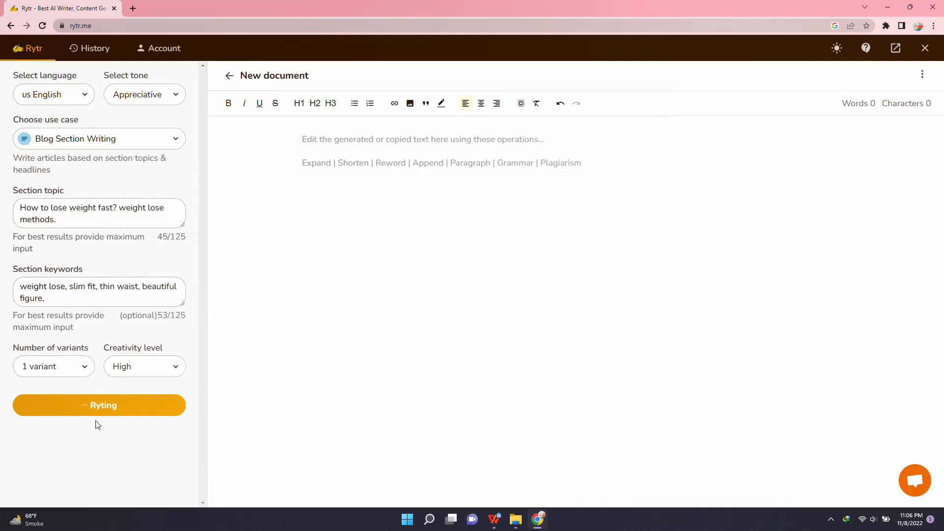
left_click(99, 405)
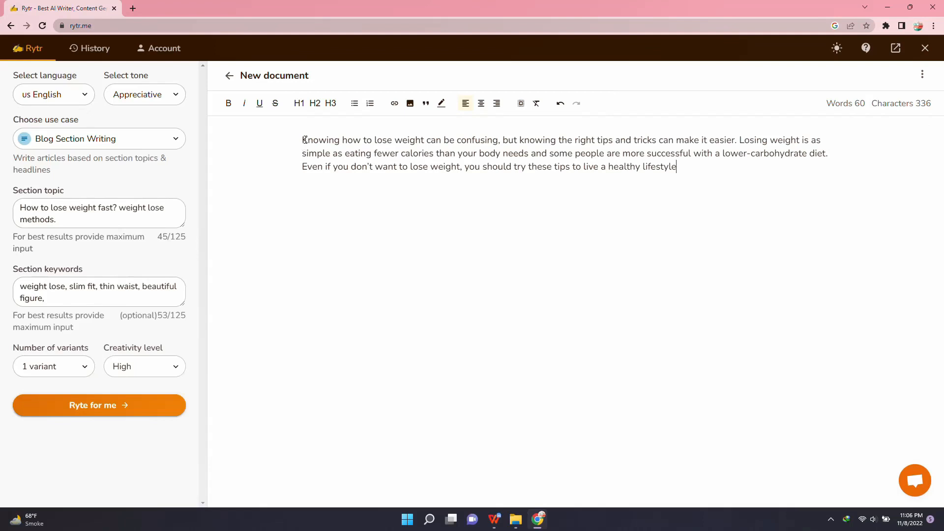
left_click_drag(302, 140, 676, 167)
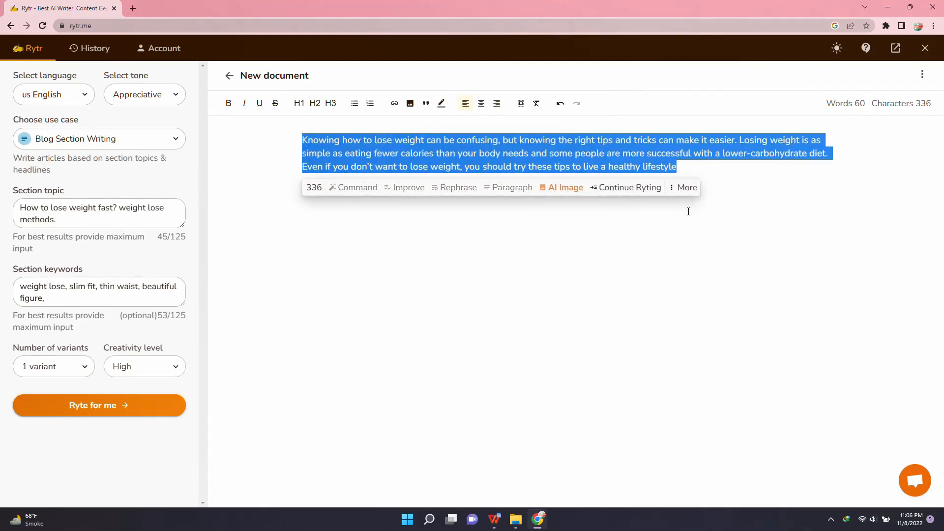
mouse_move(626, 188)
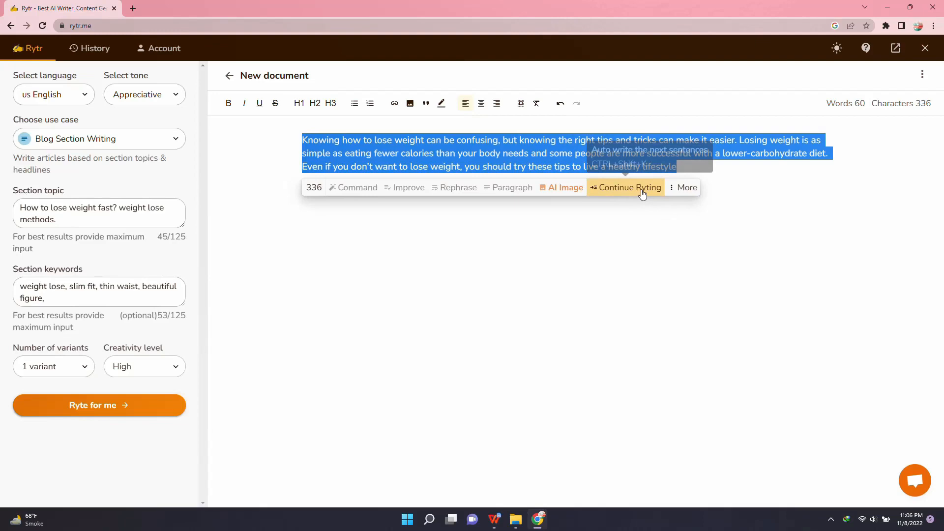